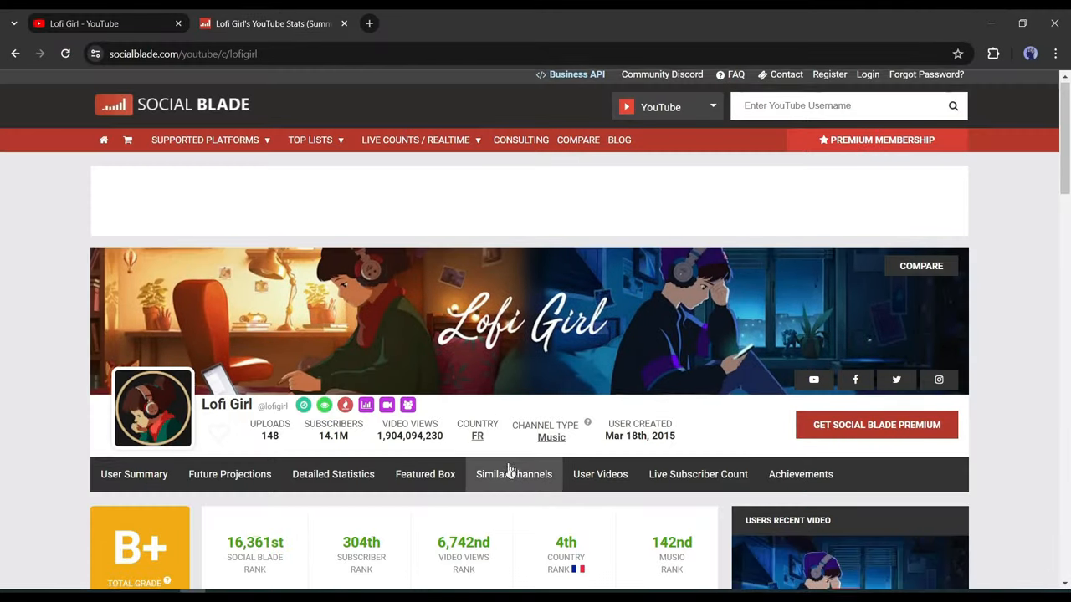
pyautogui.scroll(-3)
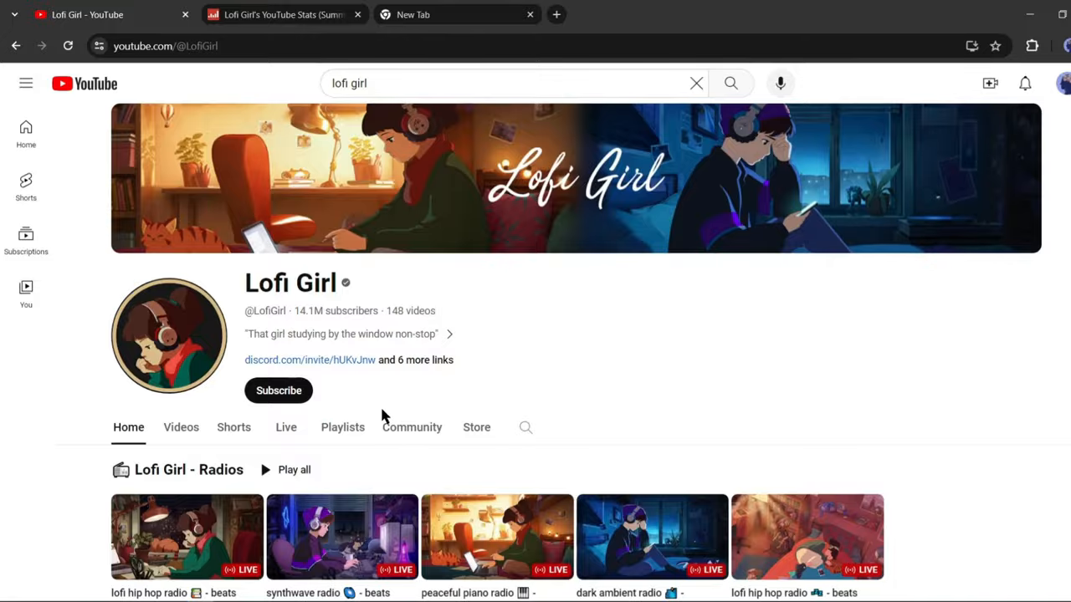
pyautogui.scroll(-3)
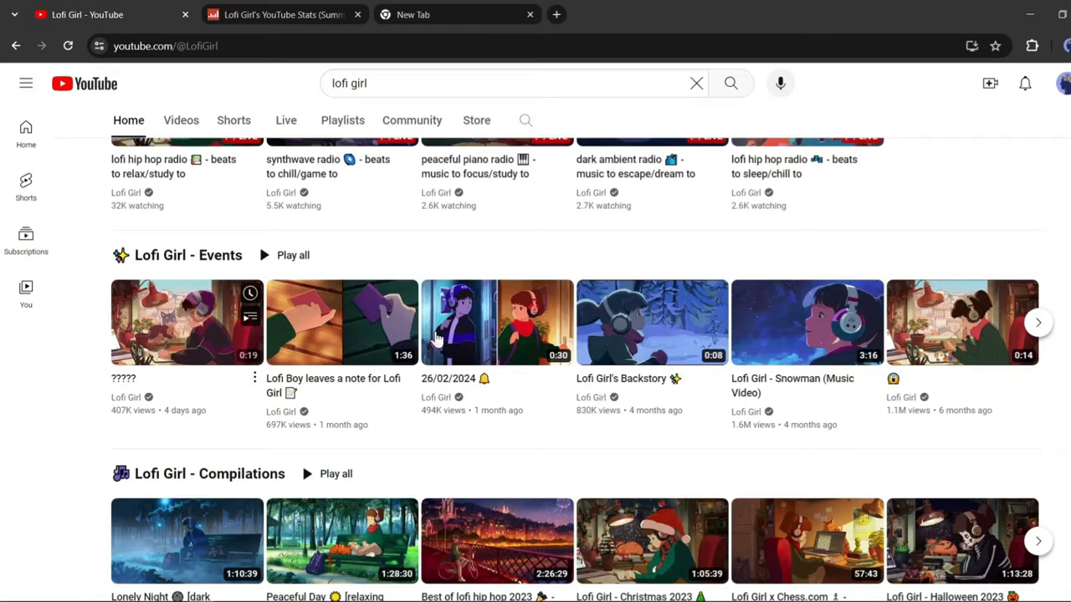